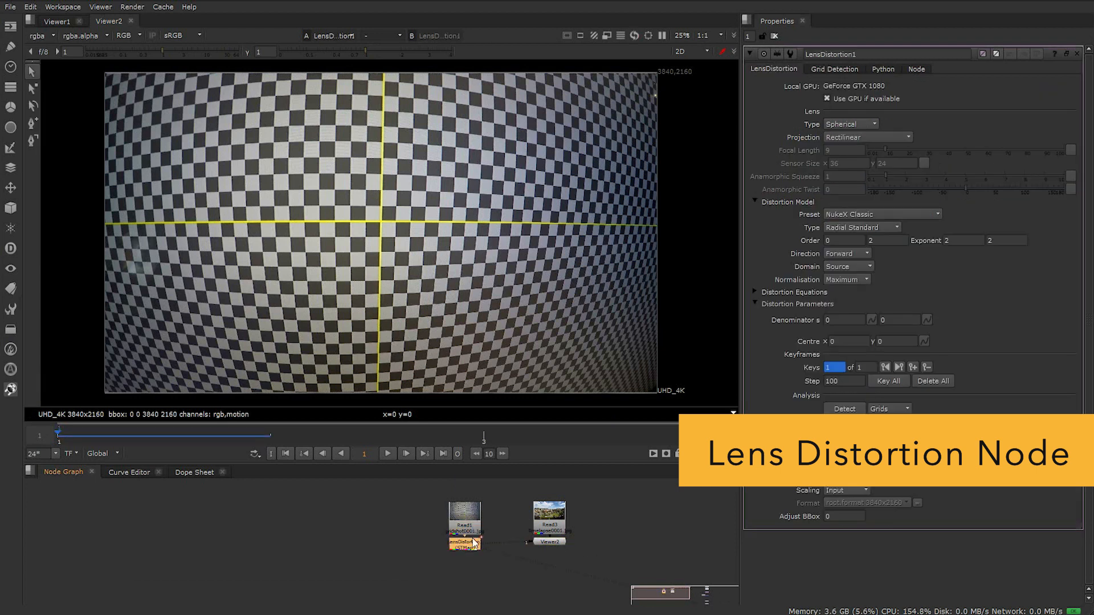
{"action": "mouse_move", "coordinate": [907, 101]}
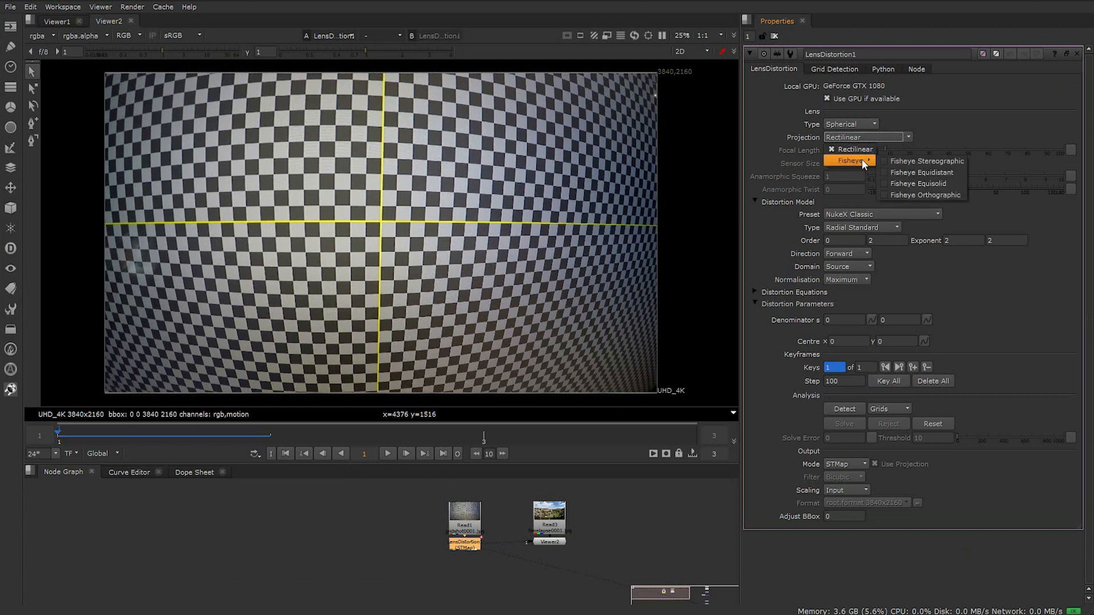
With Keyframes Step 1, detect the checkerboard grids, solve the distortion, and adjust Threshold.
{"action": "left_click", "coordinate": [883, 214]}
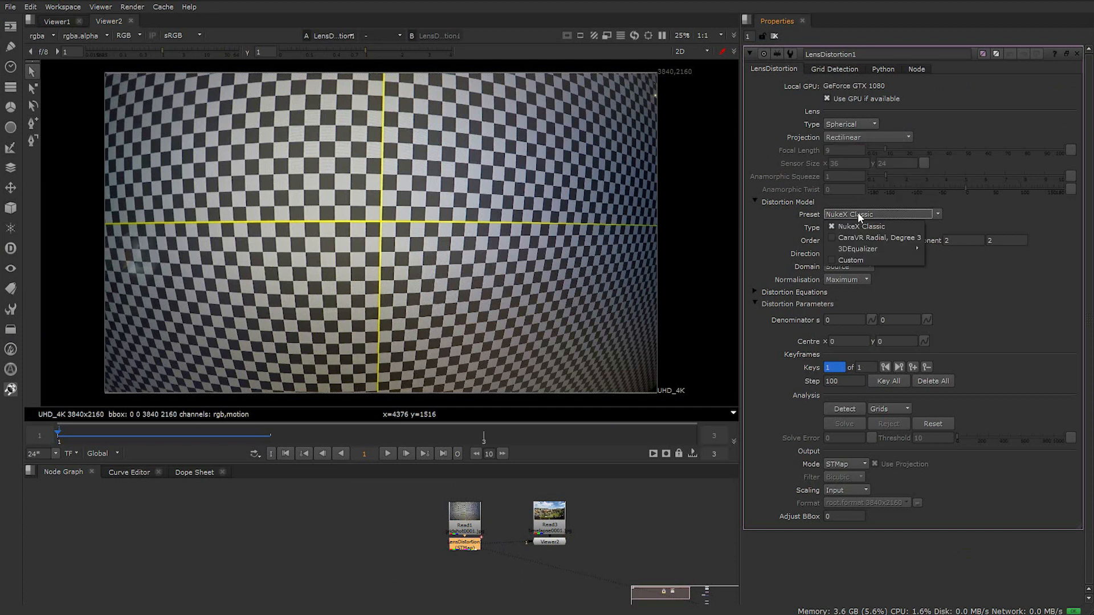
{"action": "mouse_move", "coordinate": [876, 237]}
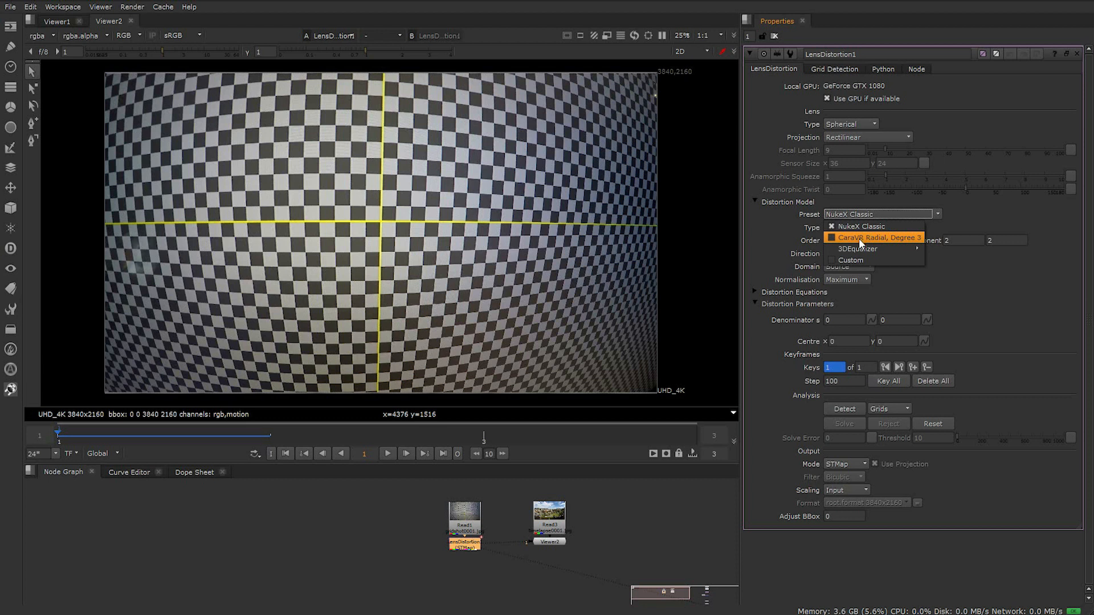
{"action": "mouse_move", "coordinate": [858, 260]}
{"action": "type", "text": "1"}
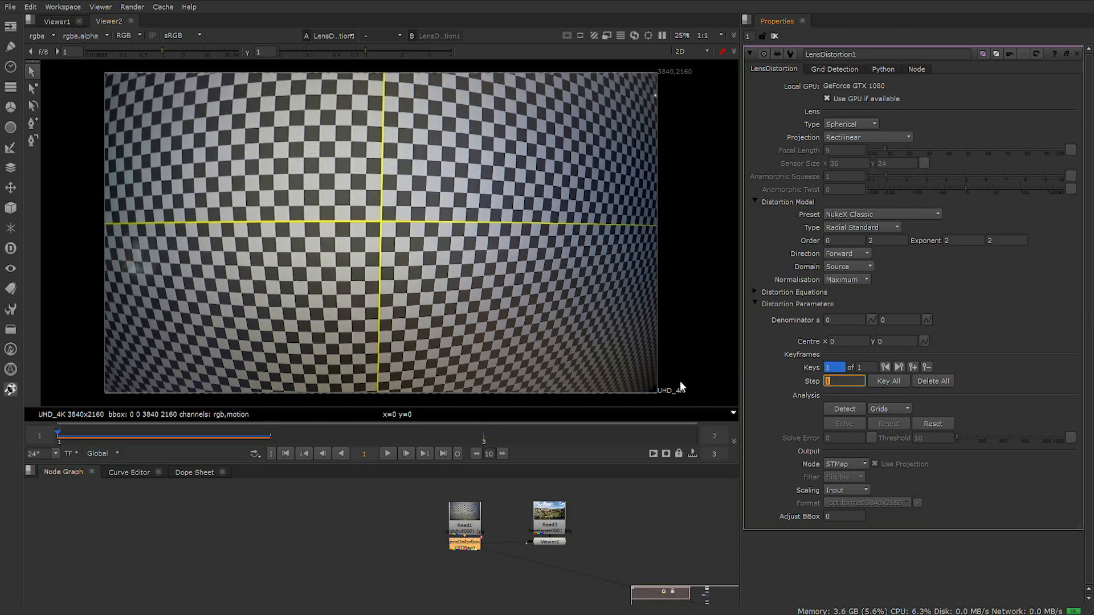
{"action": "left_click", "coordinate": [844, 409]}
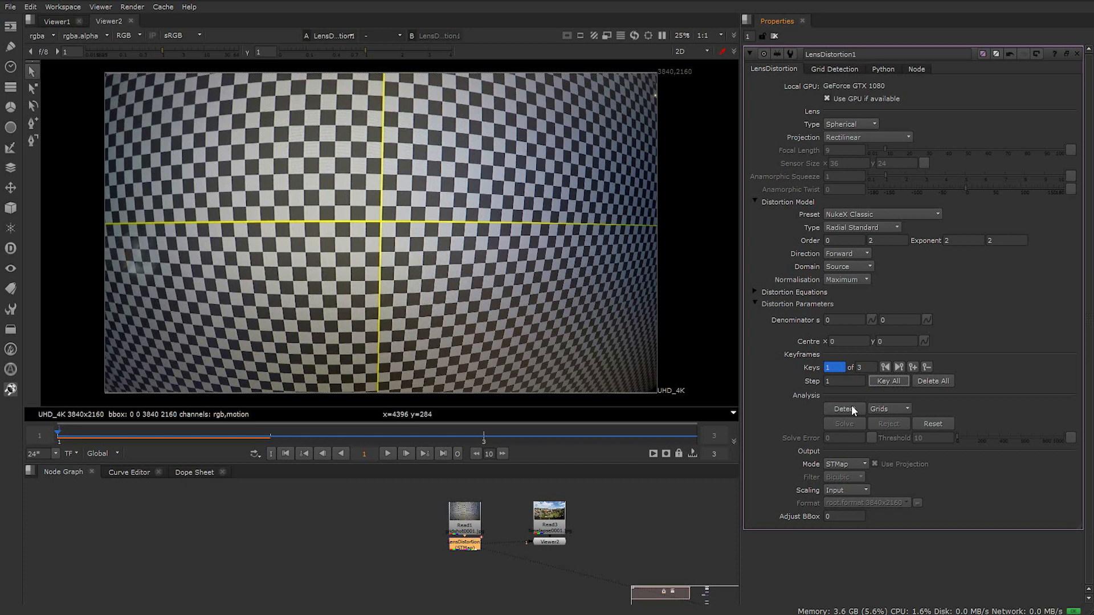
{"action": "left_click", "coordinate": [843, 408]}
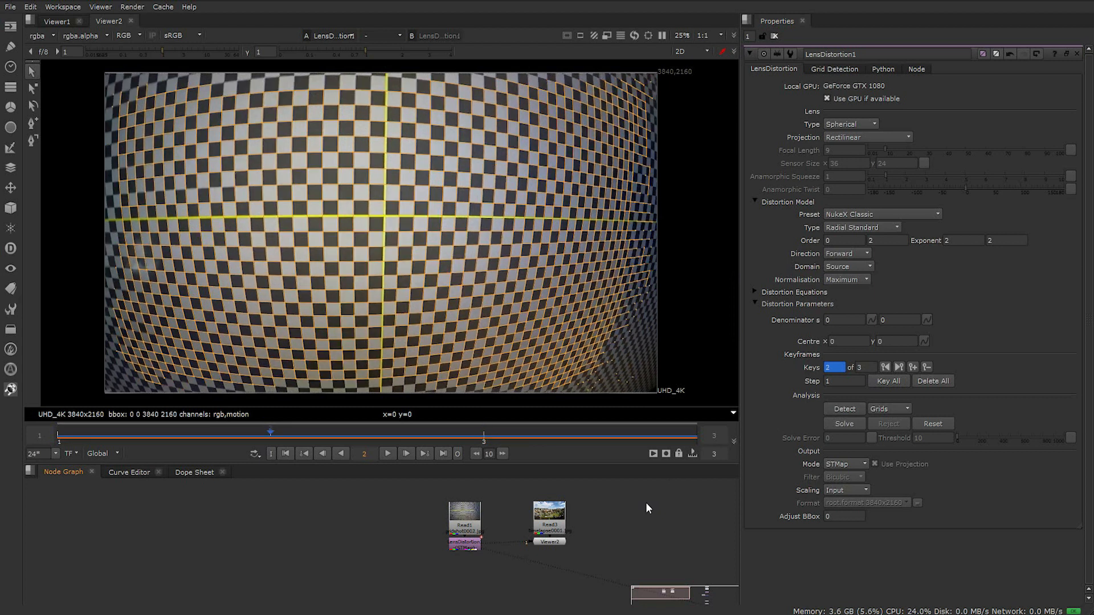
{"action": "left_click", "coordinate": [845, 424]}
{"action": "type", "text": "7"}
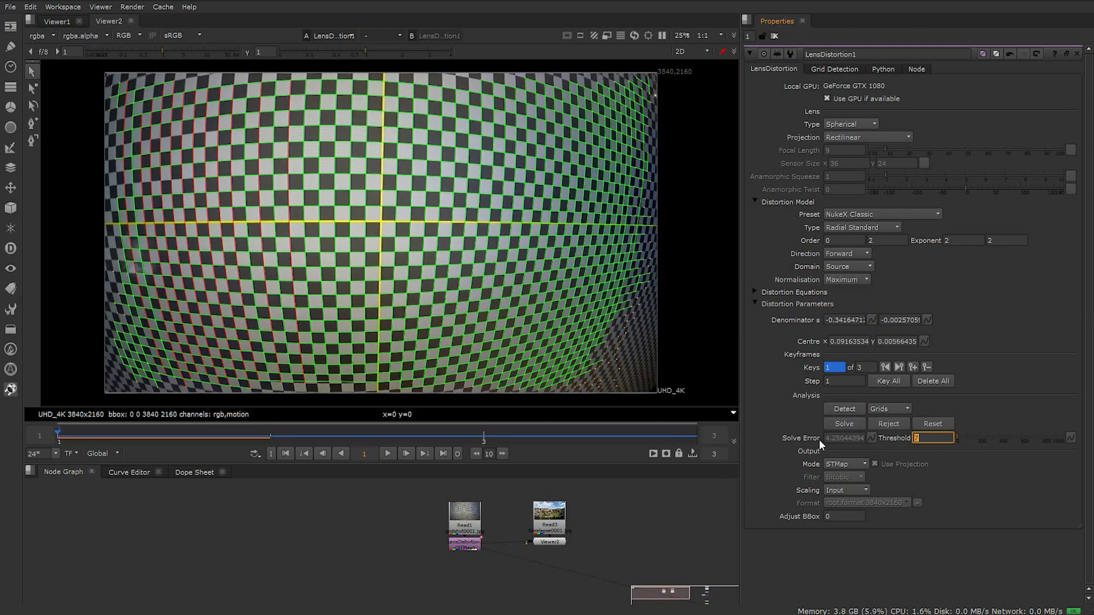
{"action": "left_click", "coordinate": [845, 464]}
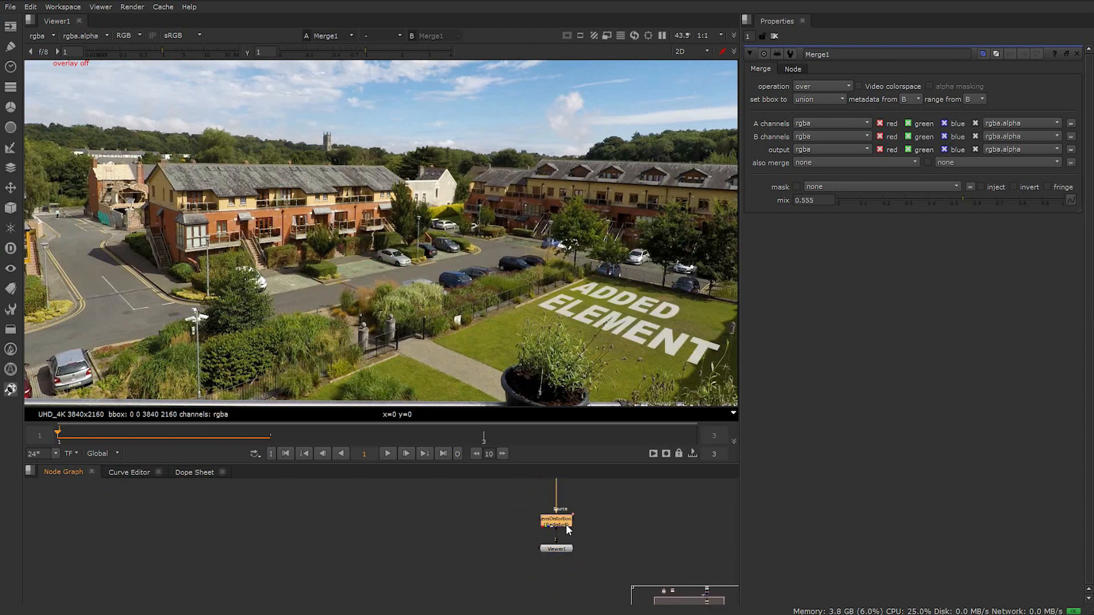
Select the LensDistortion node feeding the Merge1 composite in the Node Graph.
{"action": "left_click", "coordinate": [556, 520]}
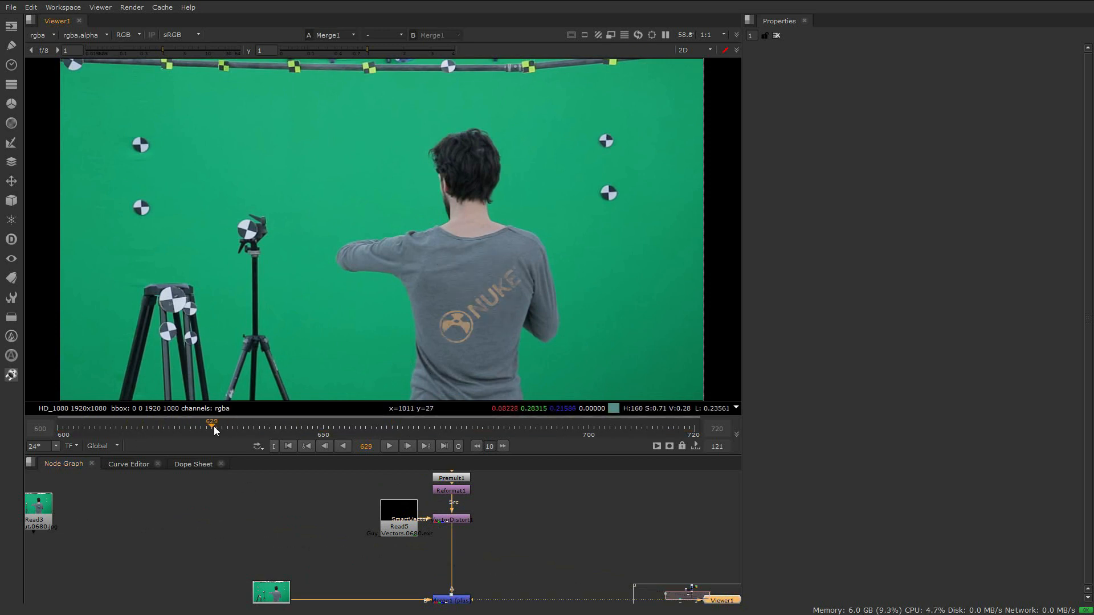
Set the VectorDistort1 node's Blur Size to 0.2.
{"action": "double_click", "coordinate": [451, 519]}
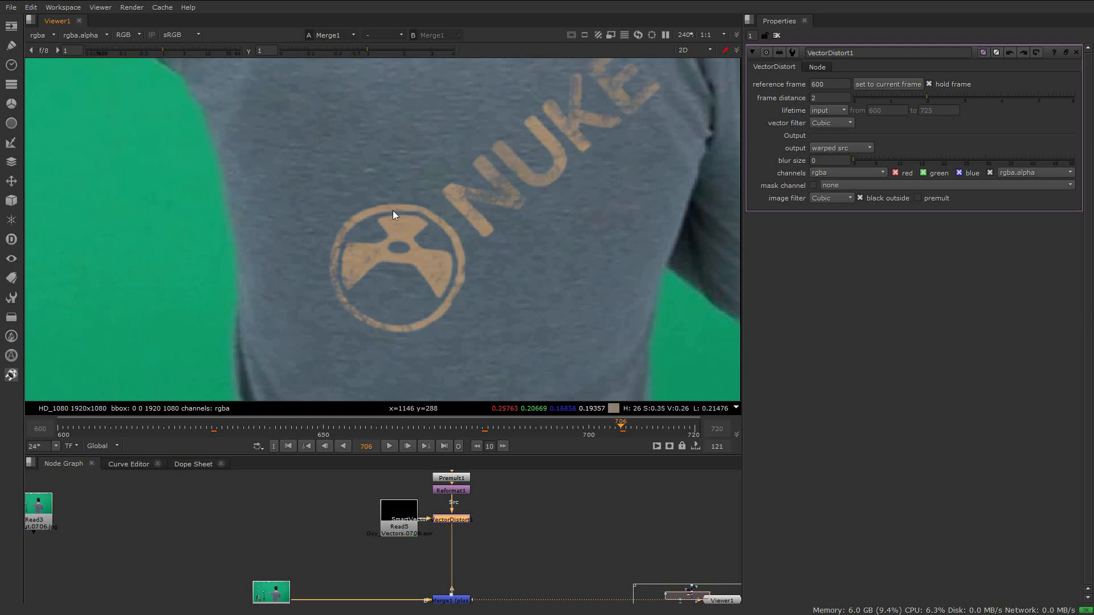
{"action": "mouse_move", "coordinate": [450, 300]}
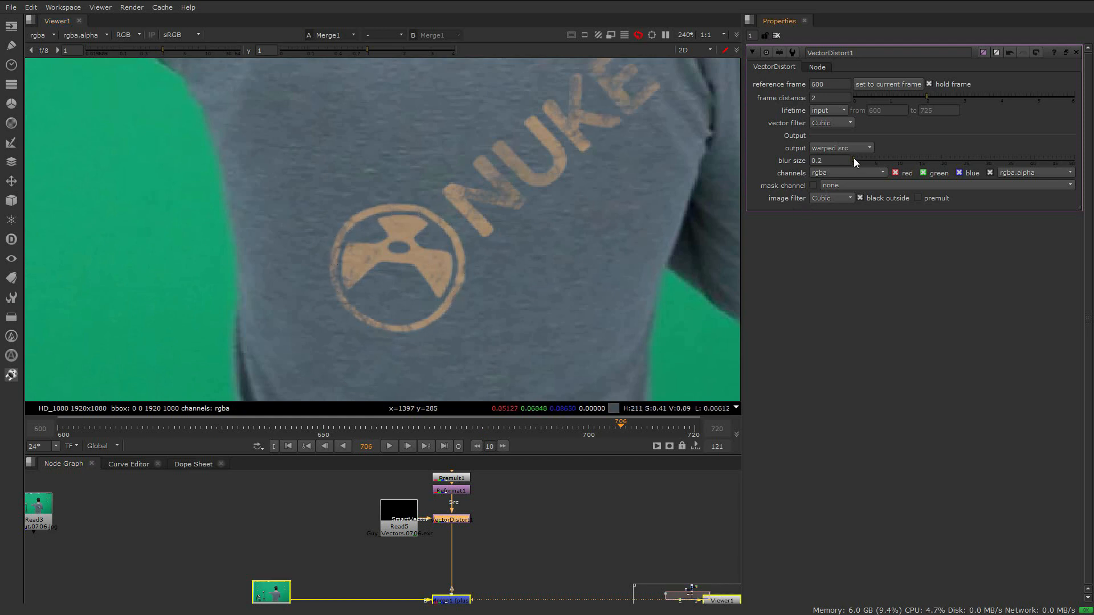
{"action": "type", "text": "50"}
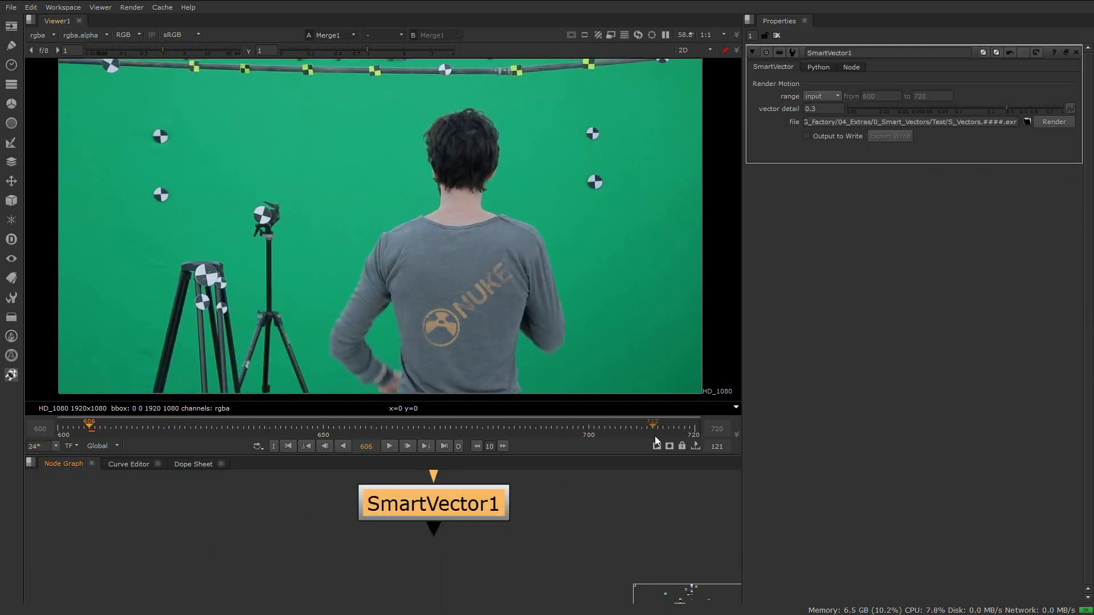
Enable Output to Write in SmartVector1 and export it as a Write node.
{"action": "left_click", "coordinate": [807, 136]}
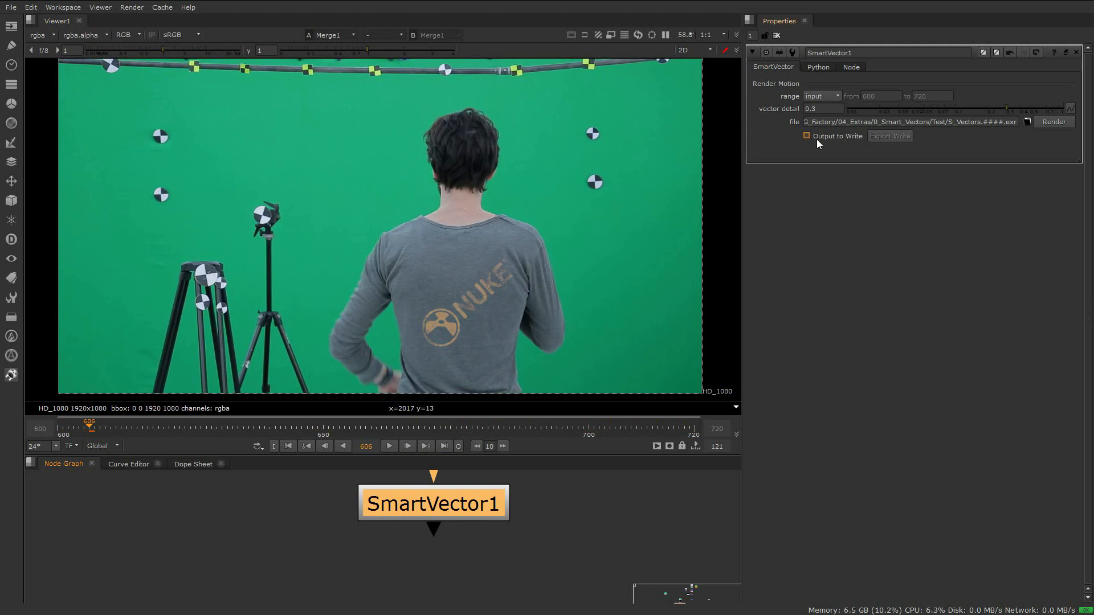
{"action": "left_click", "coordinate": [807, 136]}
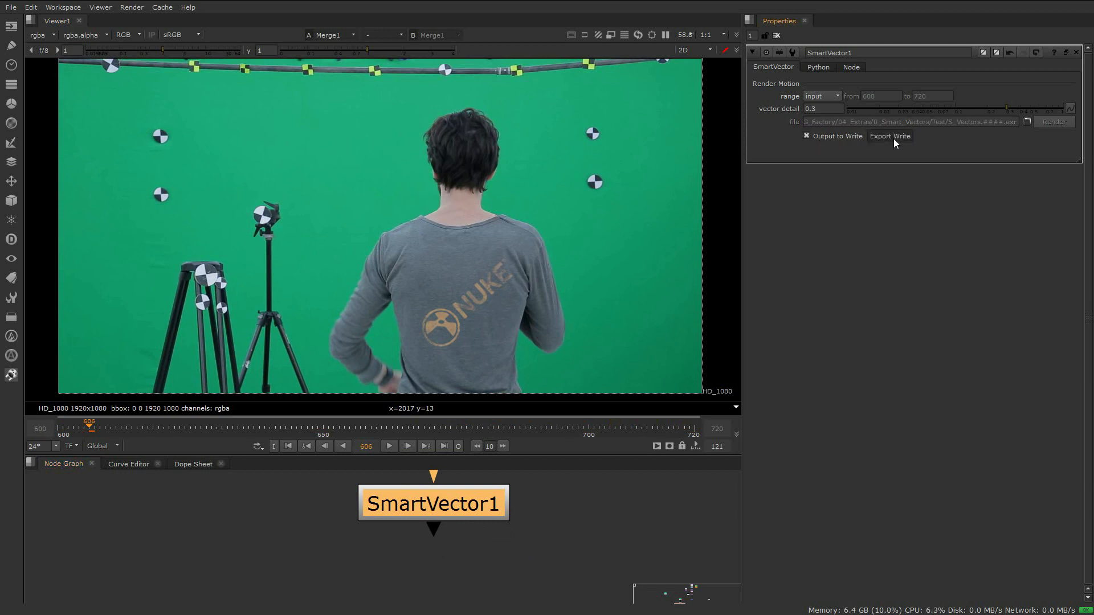
{"action": "left_click", "coordinate": [891, 137]}
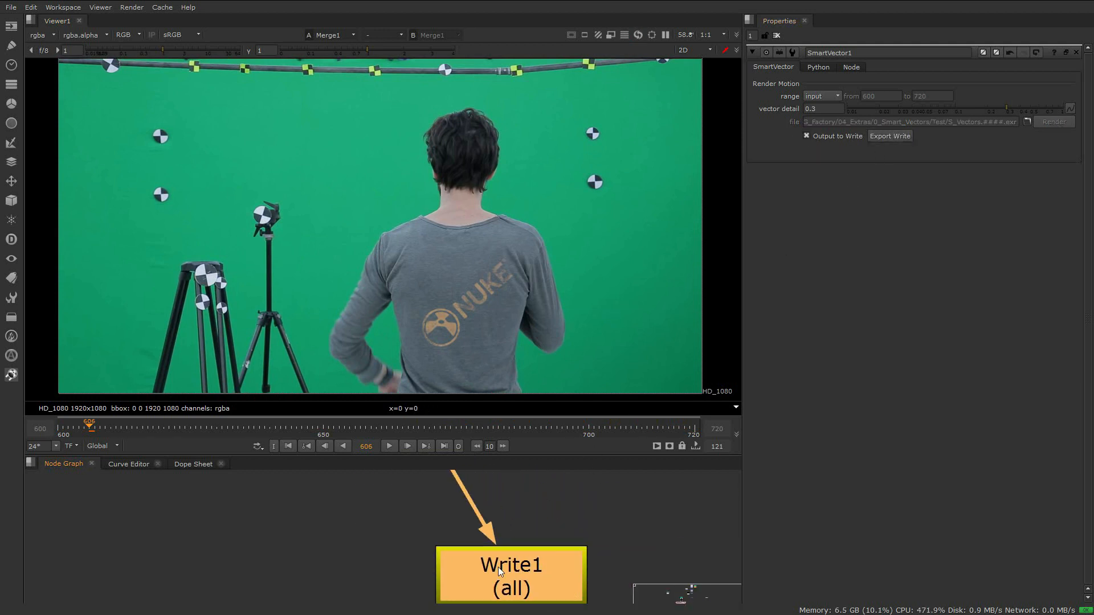